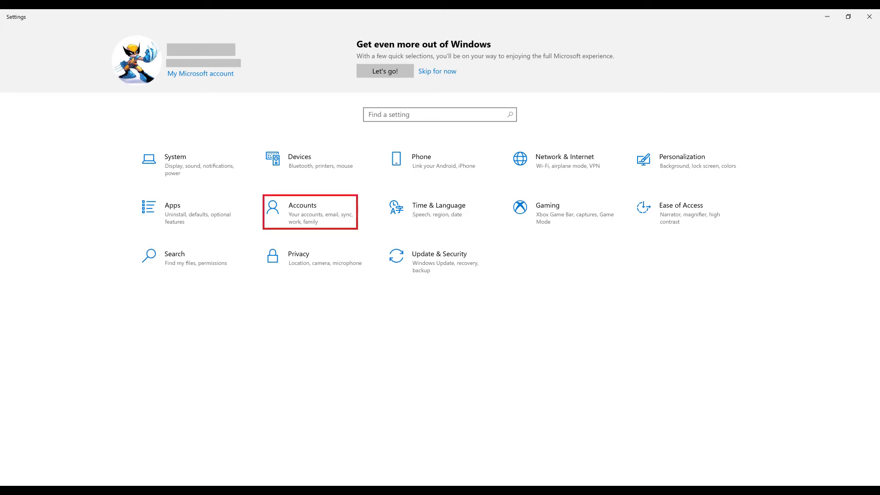
Go to the Accounts section, landing on the Your info page.
{"action": "left_click", "coordinate": [310, 212]}
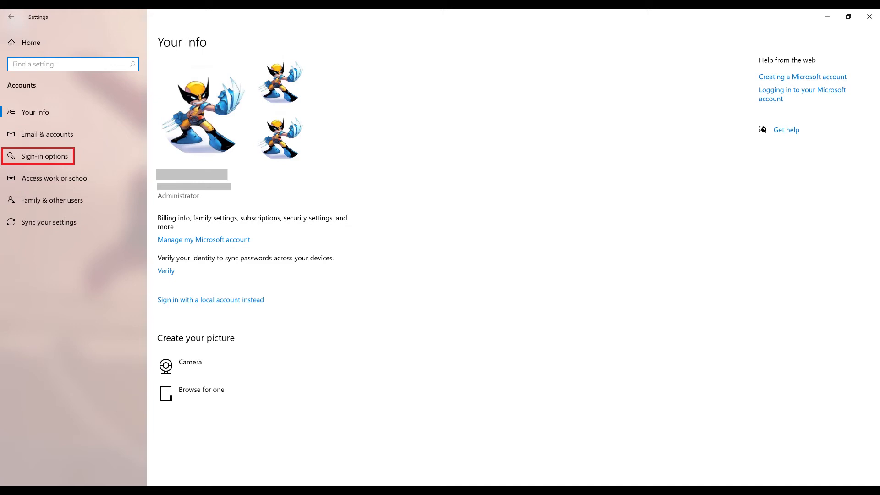
Switch to Sign-in options and expand the Windows Hello PIN entry.
{"action": "left_click", "coordinate": [44, 156]}
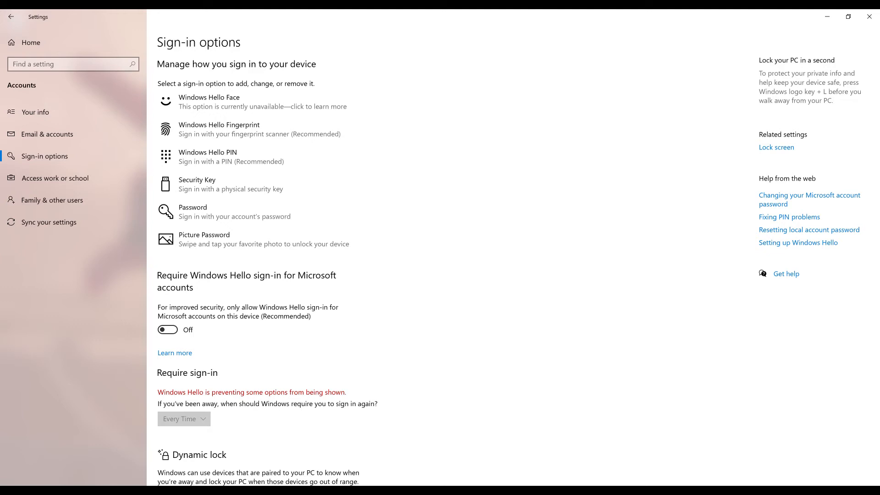
{"action": "left_click", "coordinate": [221, 157]}
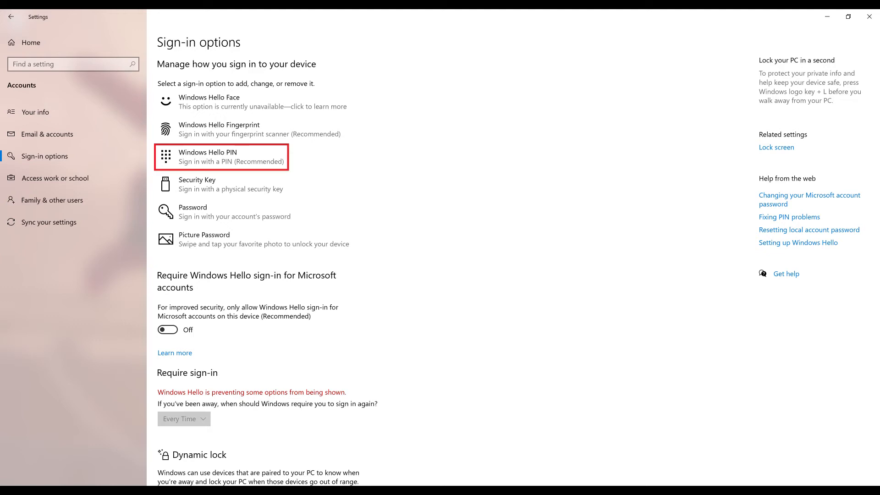
{"action": "left_click", "coordinate": [219, 157]}
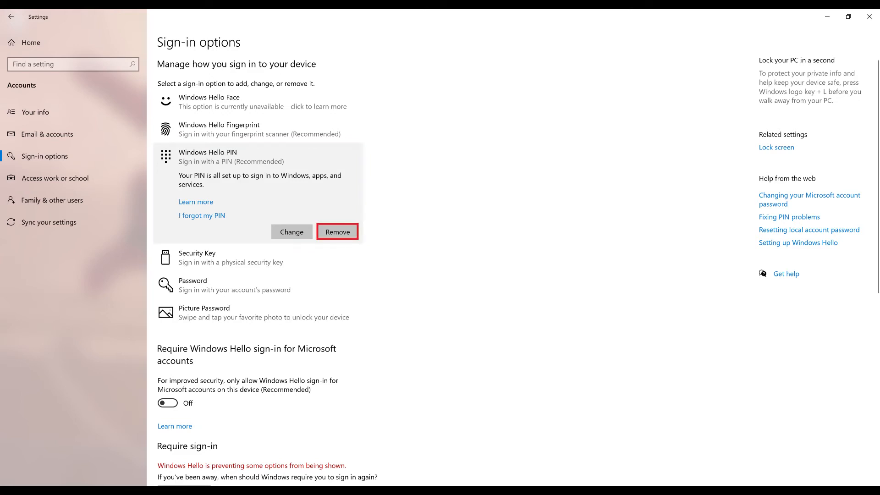
Remove the Windows Hello PIN and confirm, reaching the Windows Security password prompt.
{"action": "left_click", "coordinate": [337, 231]}
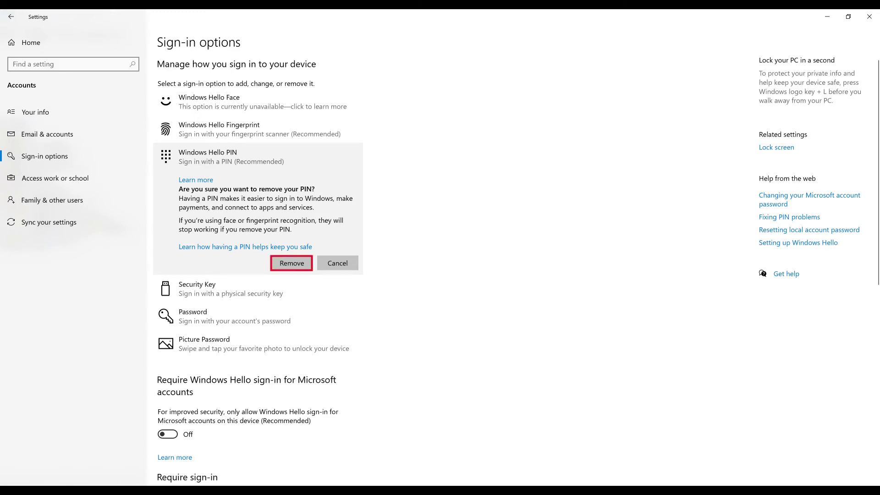
{"action": "left_click", "coordinate": [291, 262]}
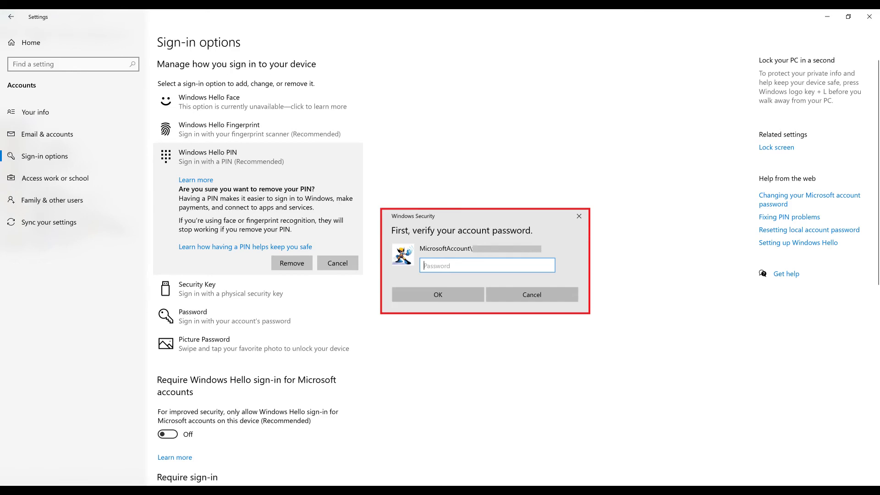
Verify the account password so the PIN is removed and only Add remains.
{"action": "left_click", "coordinate": [487, 266]}
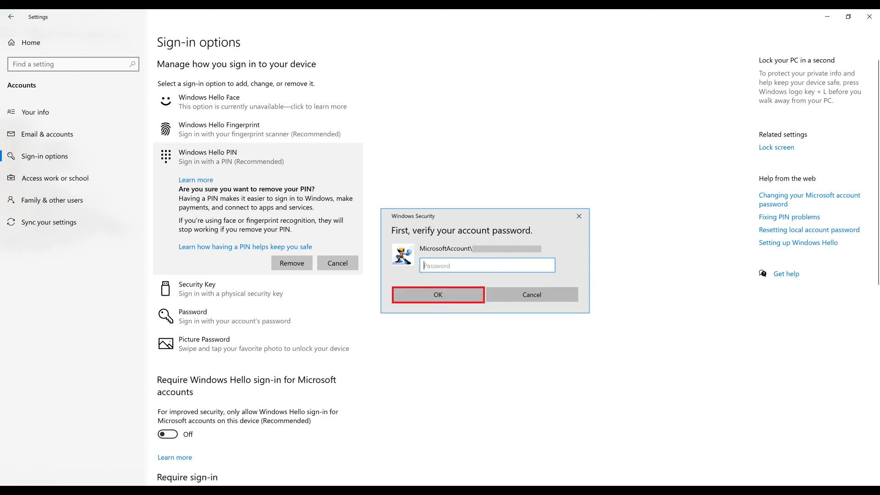
{"action": "left_click", "coordinate": [438, 295]}
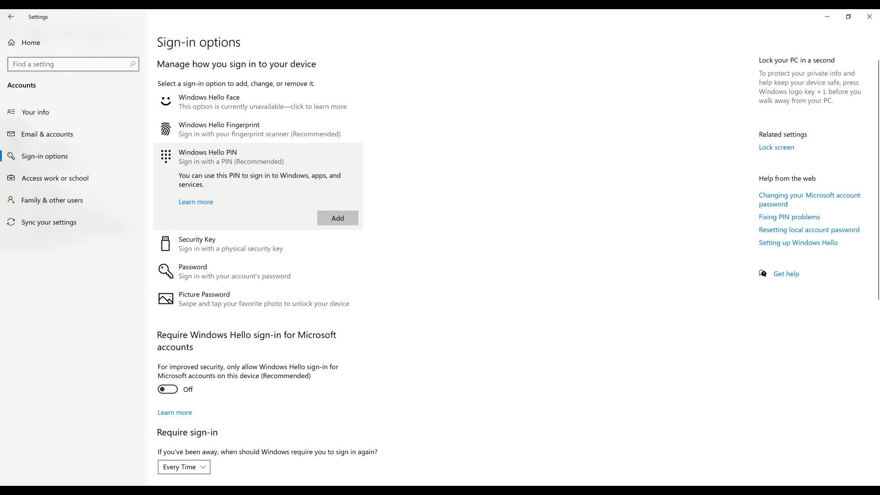